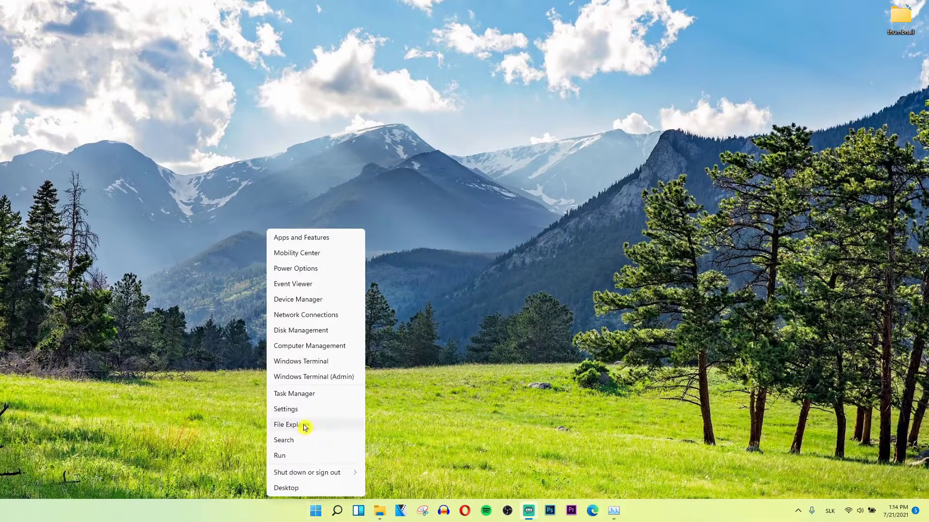
mouse_move(309, 413)
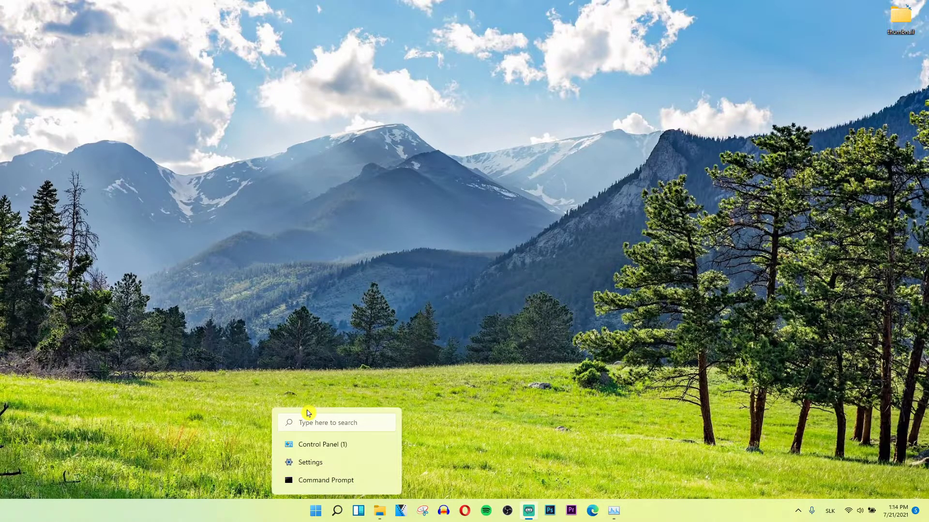
Launch the Settings app, landing on the System Notifications page.
left_click(309, 462)
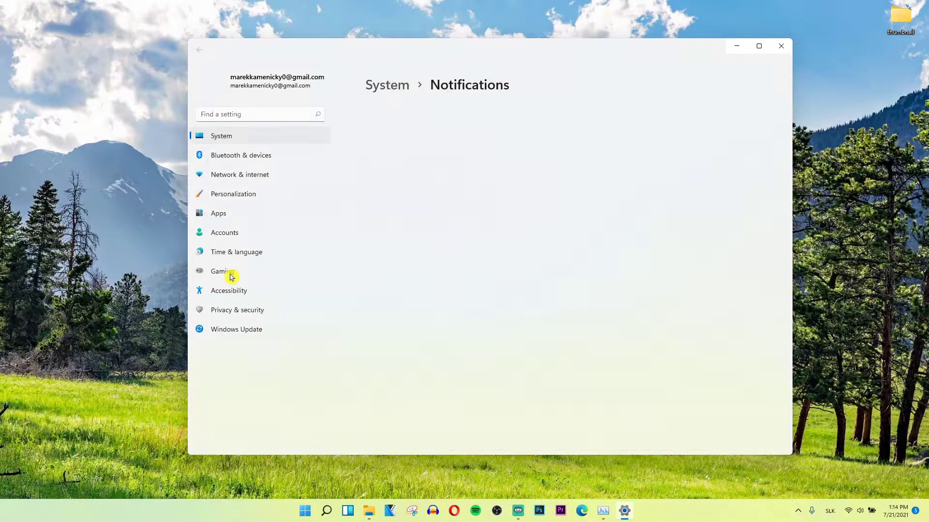
Go to the Gaming section and into its Game Mode entry.
left_click(222, 271)
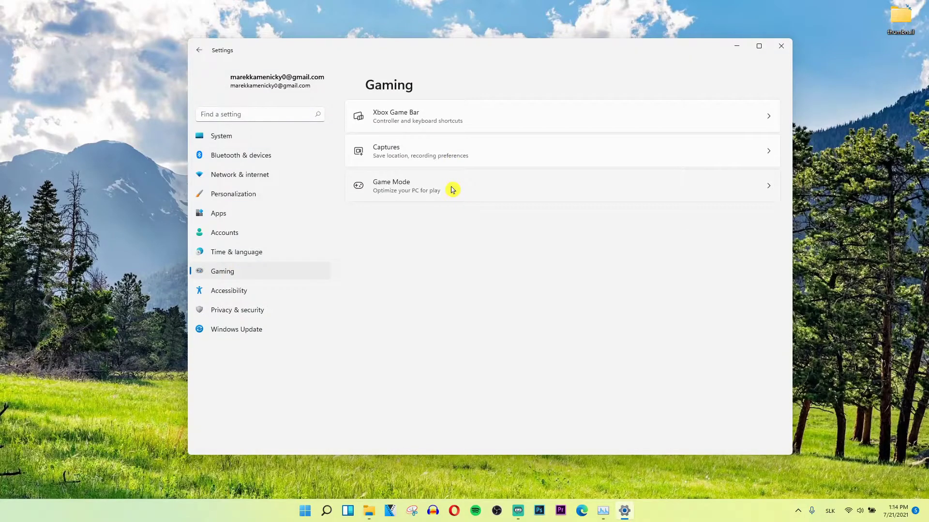
mouse_move(271, 261)
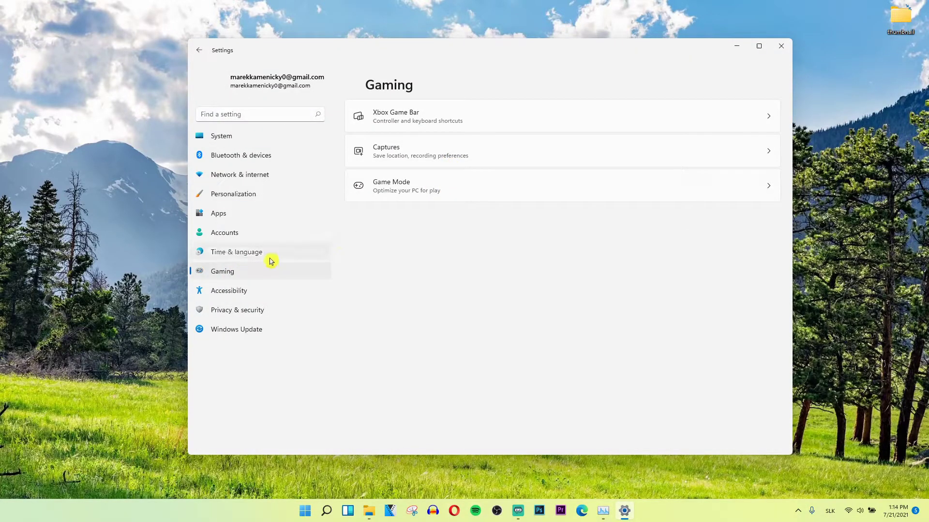
mouse_move(264, 264)
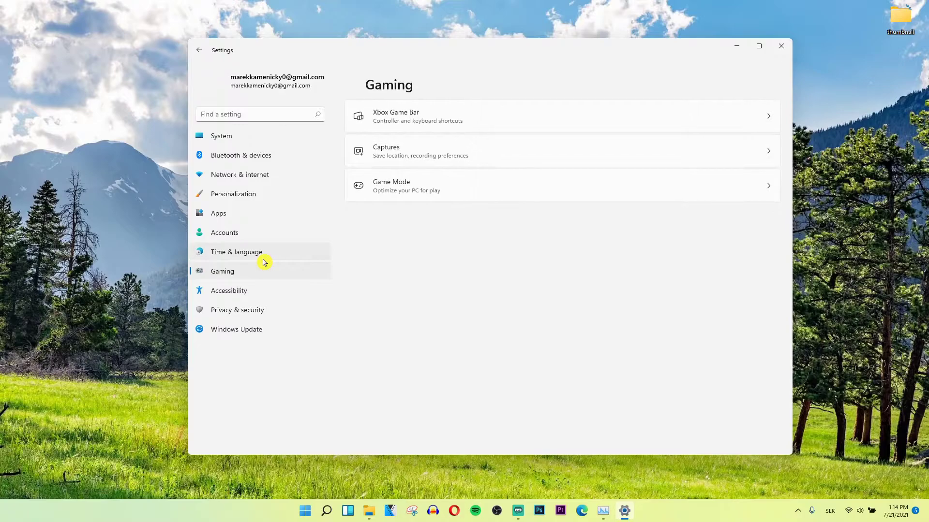
left_click(391, 185)
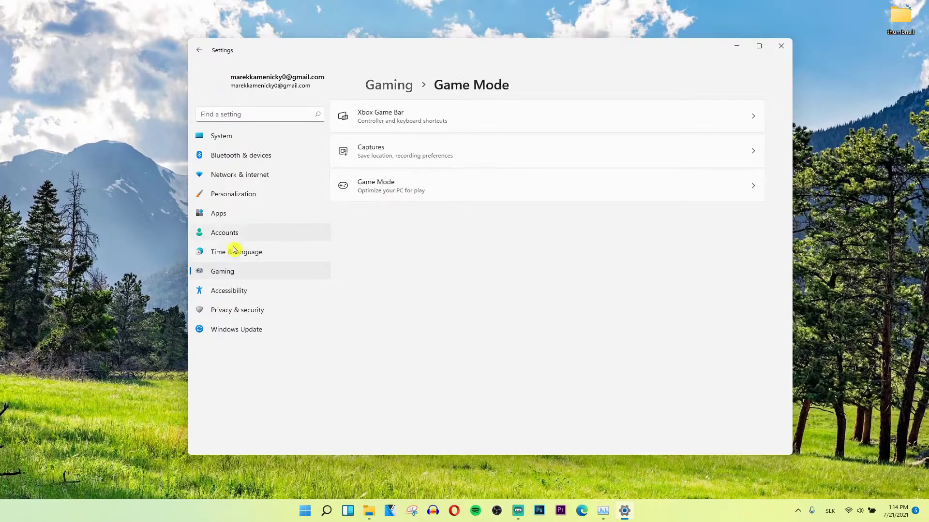
Switch to the Time & language section listing date, language, typing and speech.
left_click(236, 252)
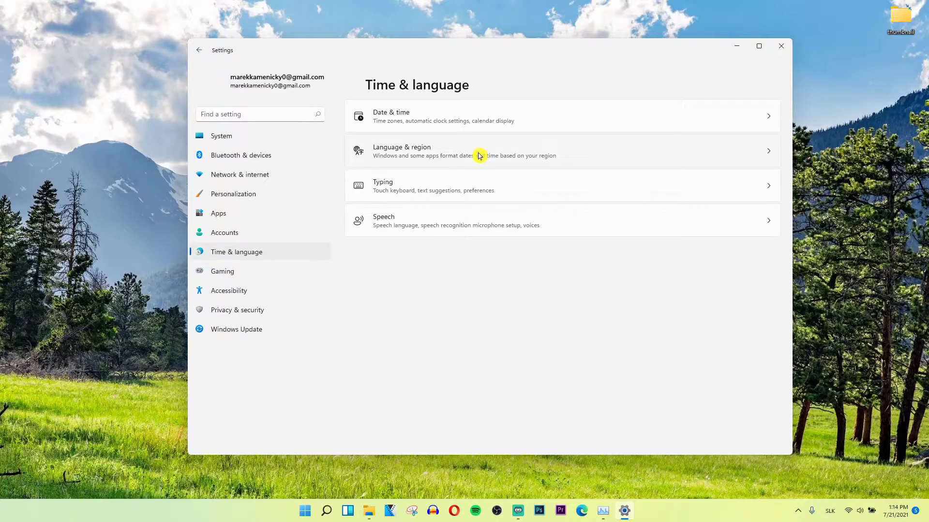
mouse_move(453, 178)
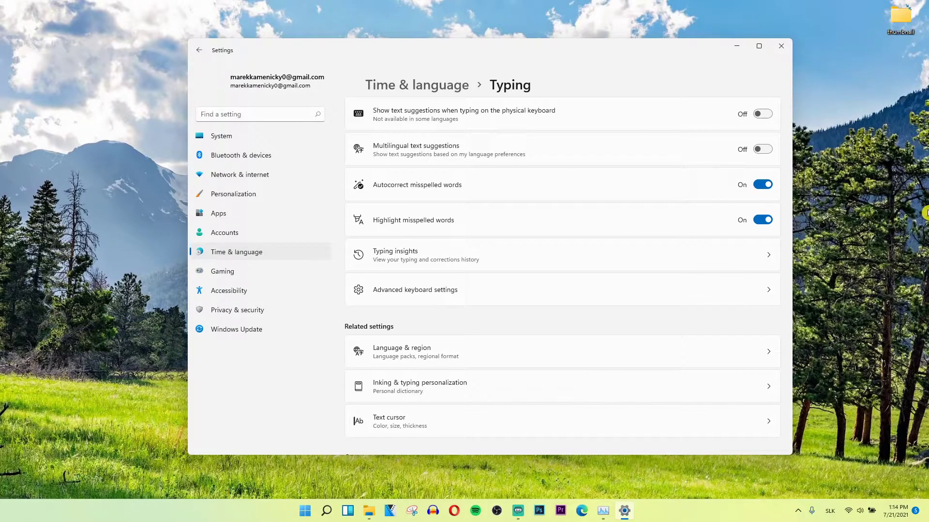
mouse_move(913, 212)
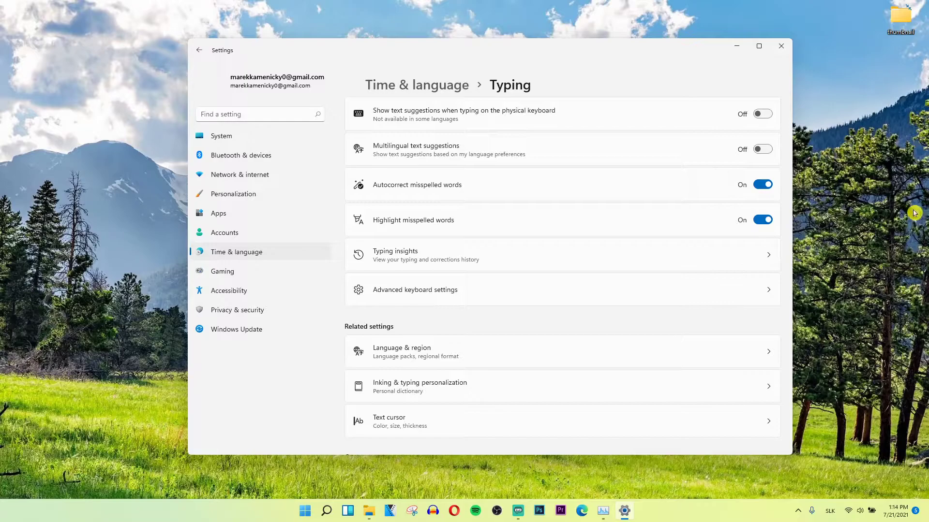